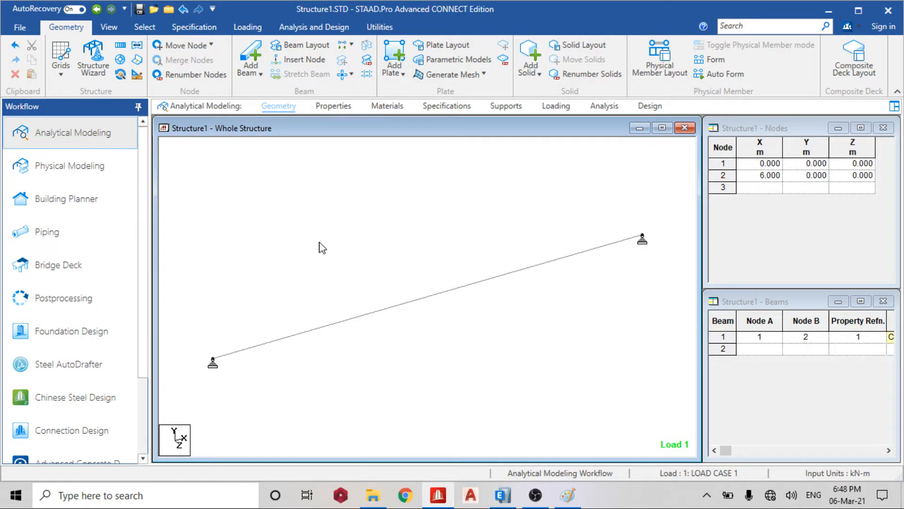
mouse_move(326, 251)
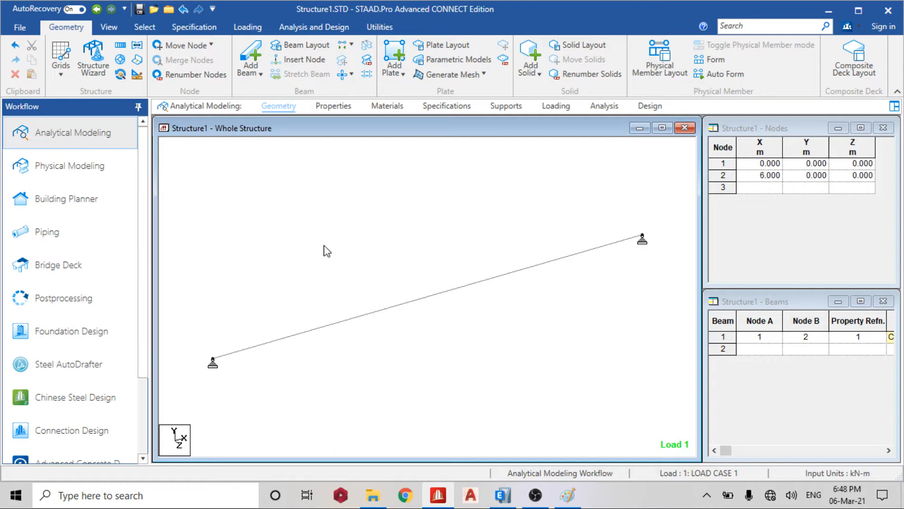
mouse_move(364, 245)
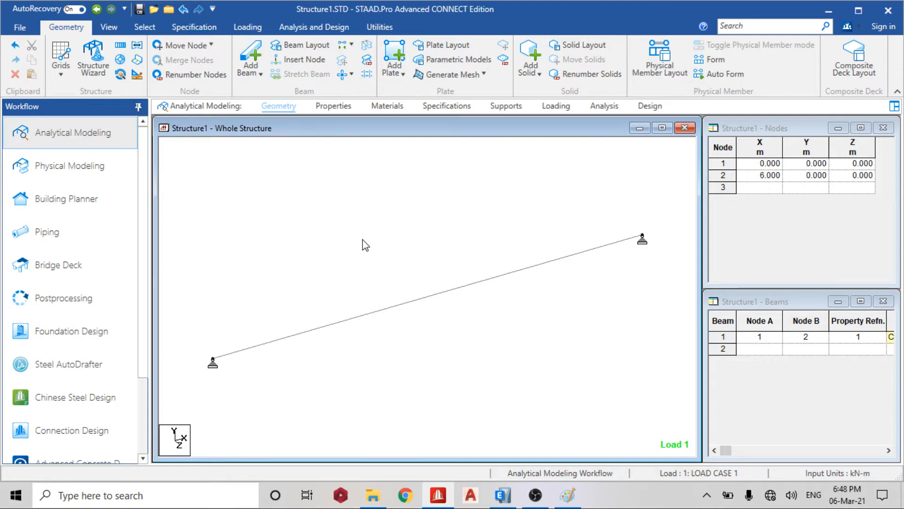
mouse_move(558, 108)
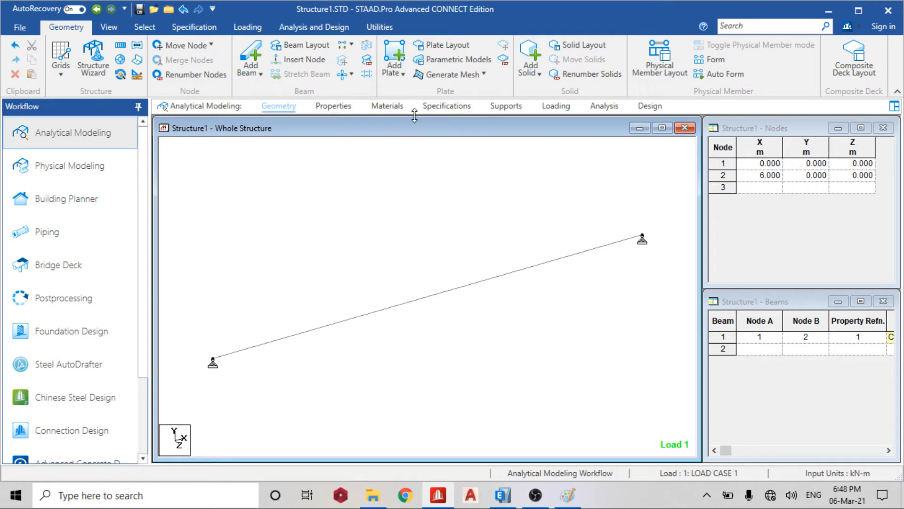
mouse_move(228, 320)
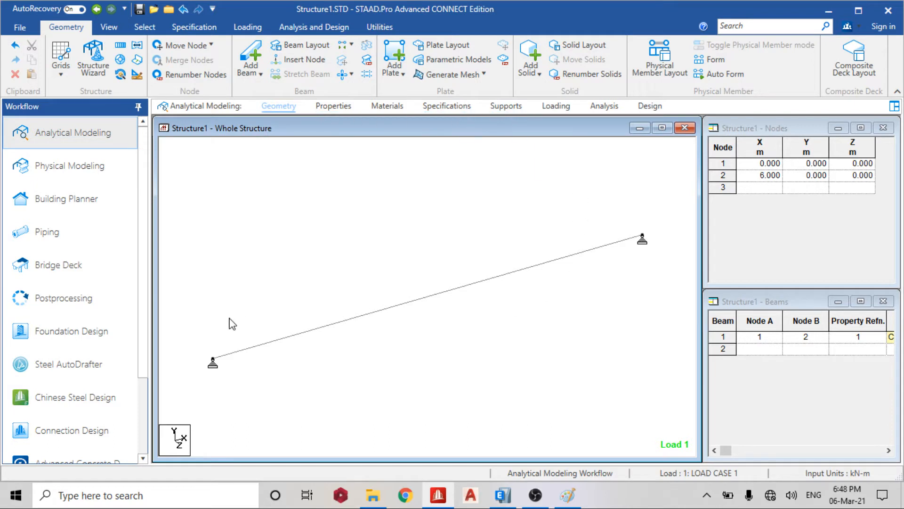
mouse_move(561, 108)
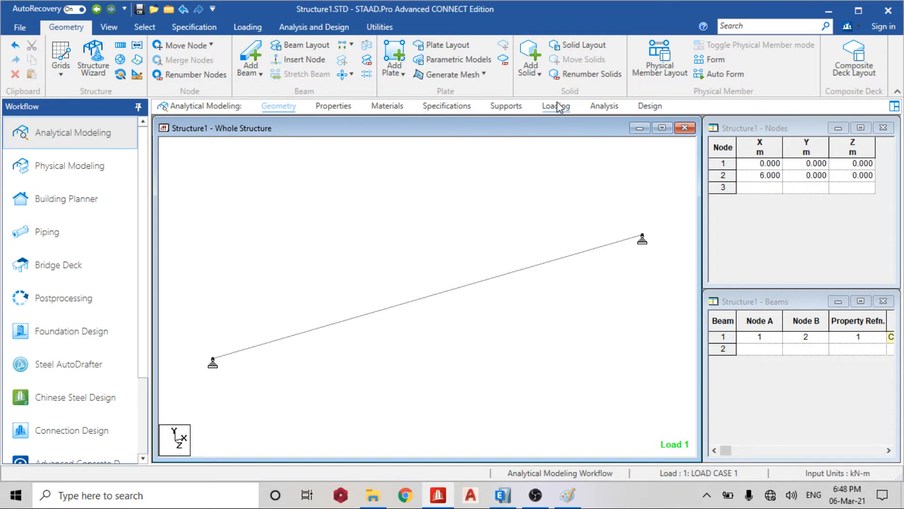
- Review load case 1's -10 kN/m uniform load in the Loading page
left_click(556, 105)
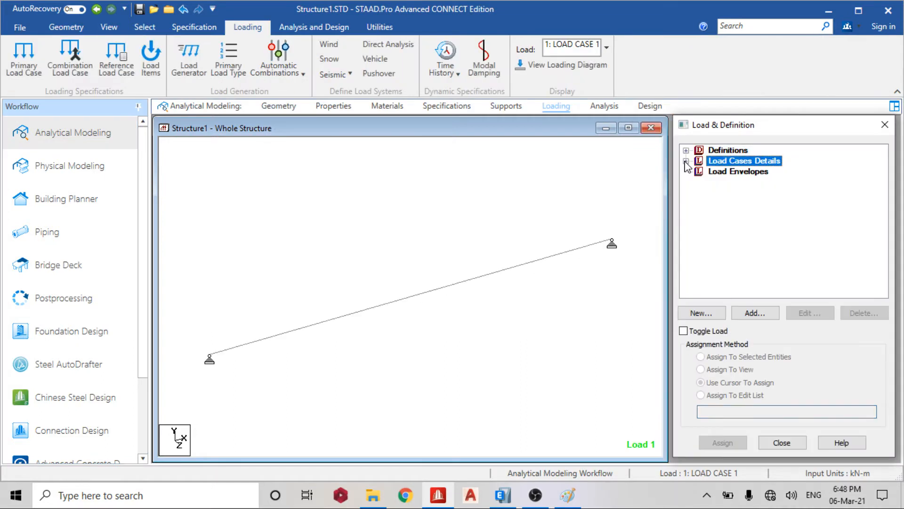
left_click(686, 160)
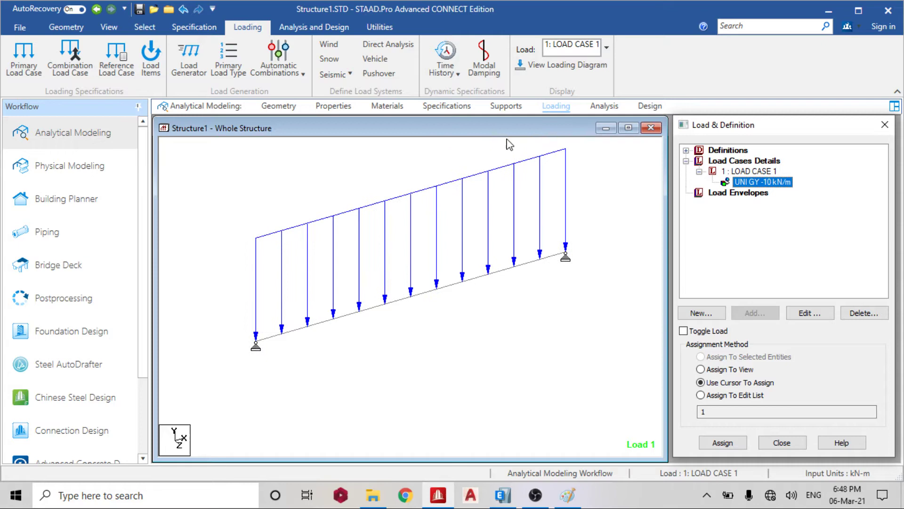
- Show the MZ bending moment diagram and the Max Bending Moments table with the -45 kN-m midspan peak
left_click(64, 298)
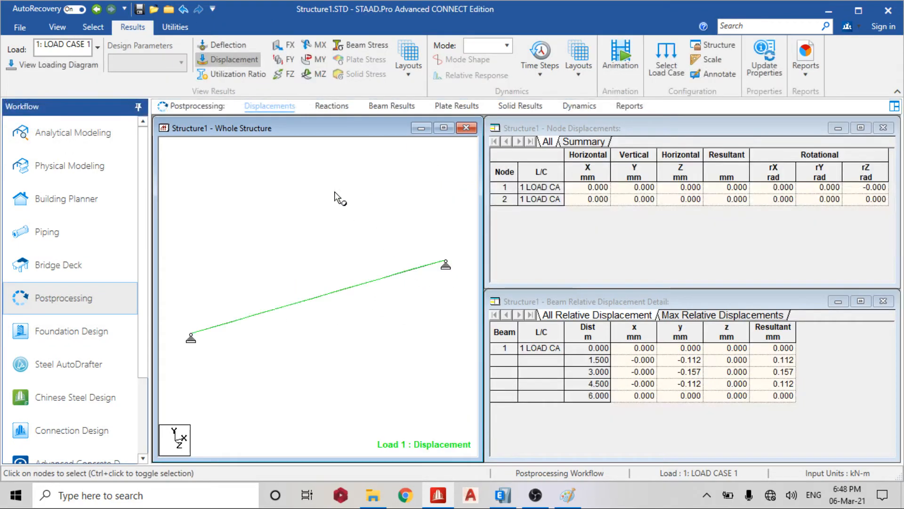
mouse_move(345, 215)
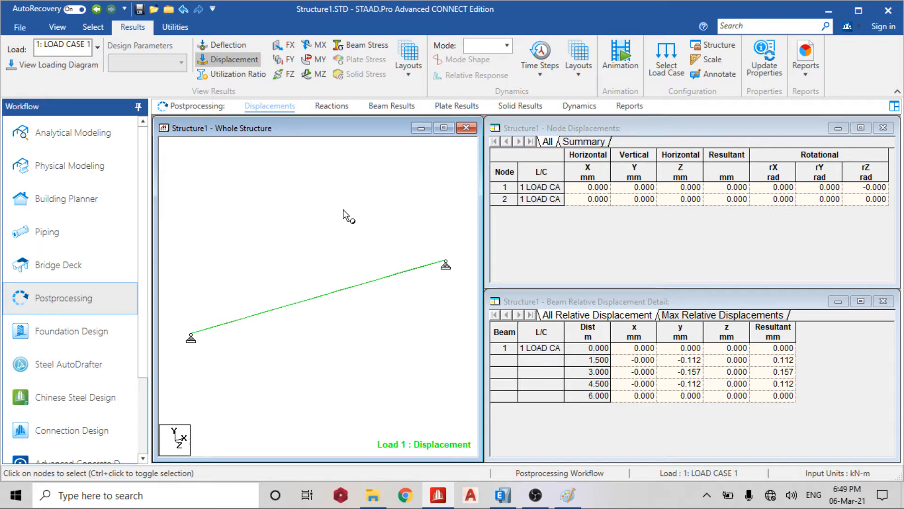
left_click(392, 105)
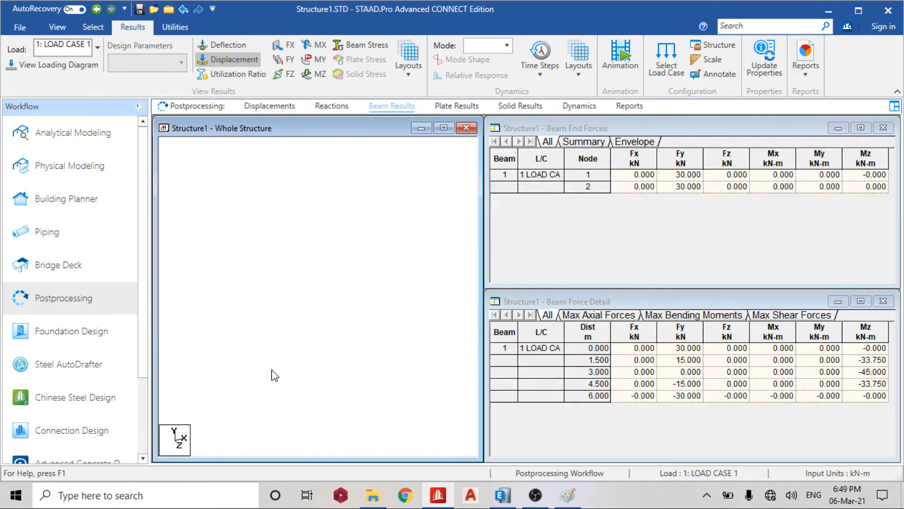
left_click(315, 74)
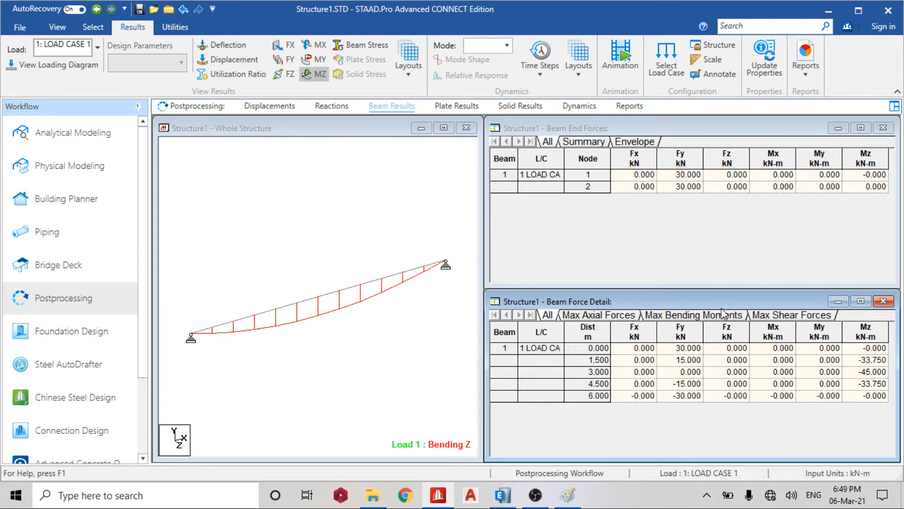
left_click(692, 315)
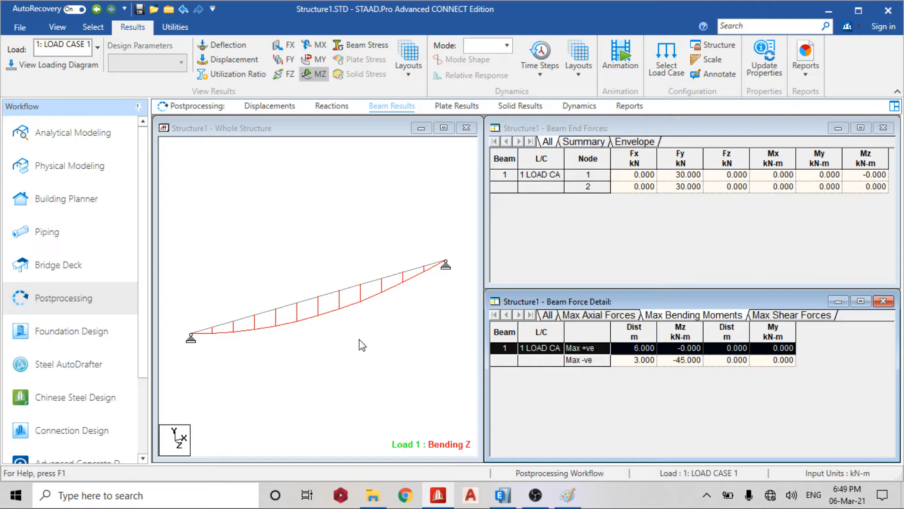
mouse_move(361, 307)
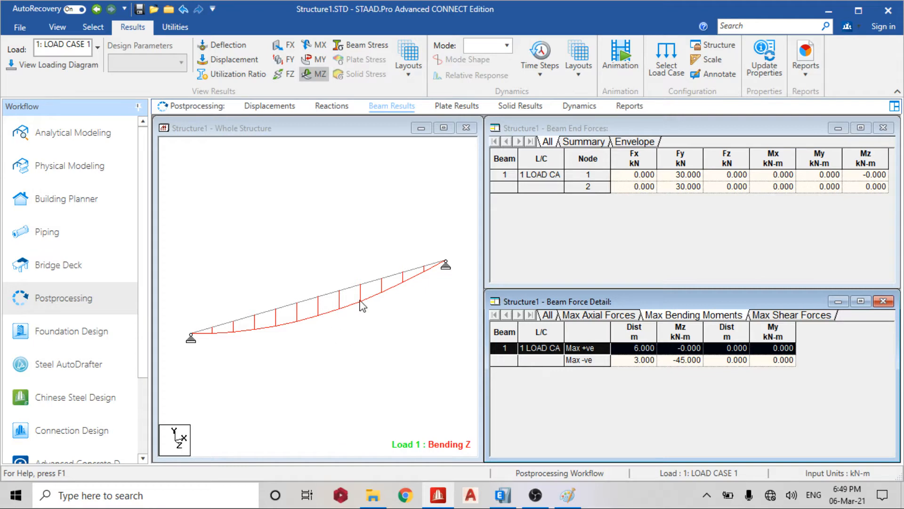
mouse_move(258, 385)
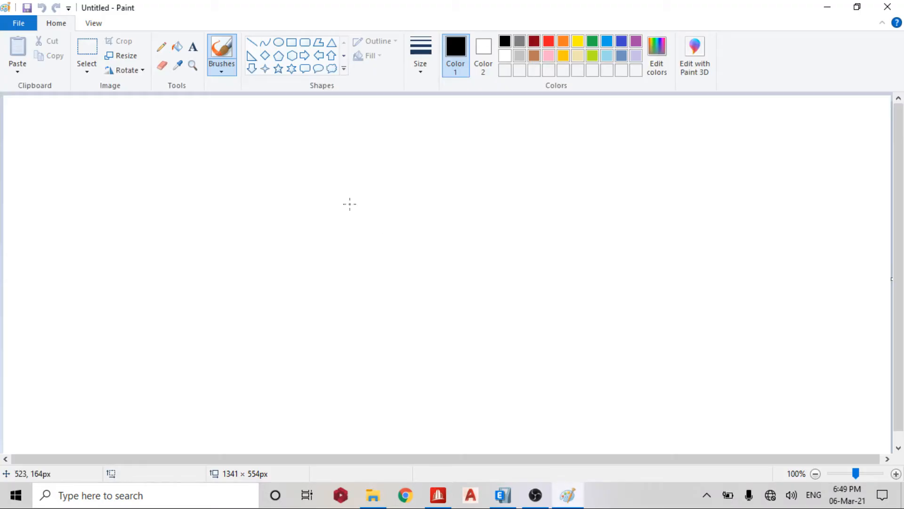
- Sketch a rectangular beam cross-section outline with the brush
left_click_drag(52, 224, 149, 125)
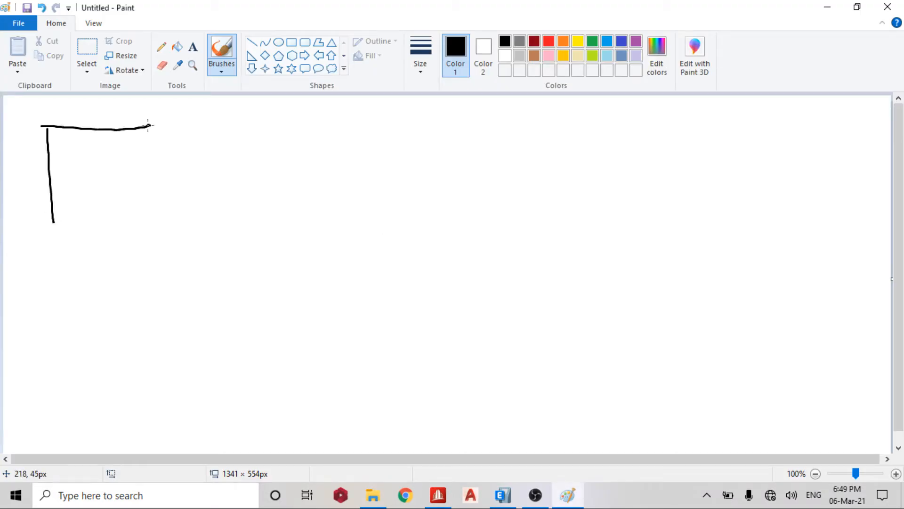
left_click_drag(149, 125, 53, 258)
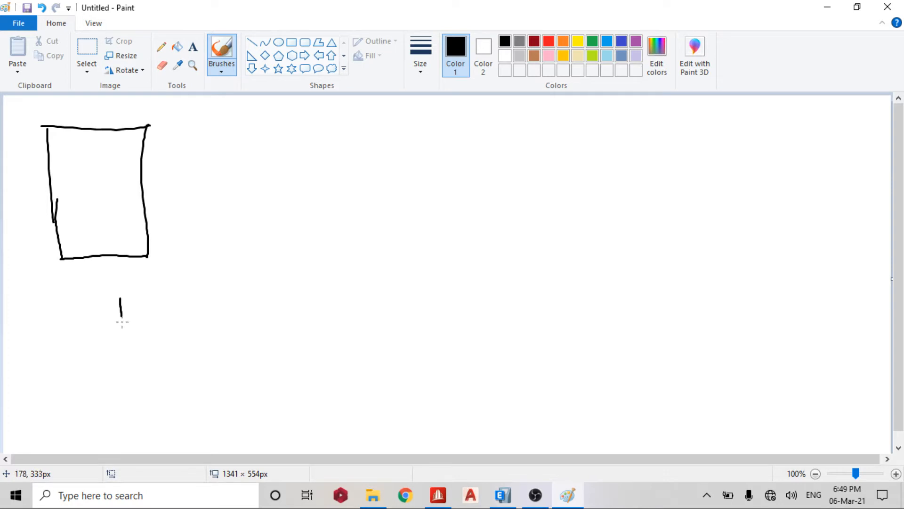
- Draw three axis lines with letter labels, then return to the STAAD.Pro results
left_click_drag(121, 299, 279, 366)
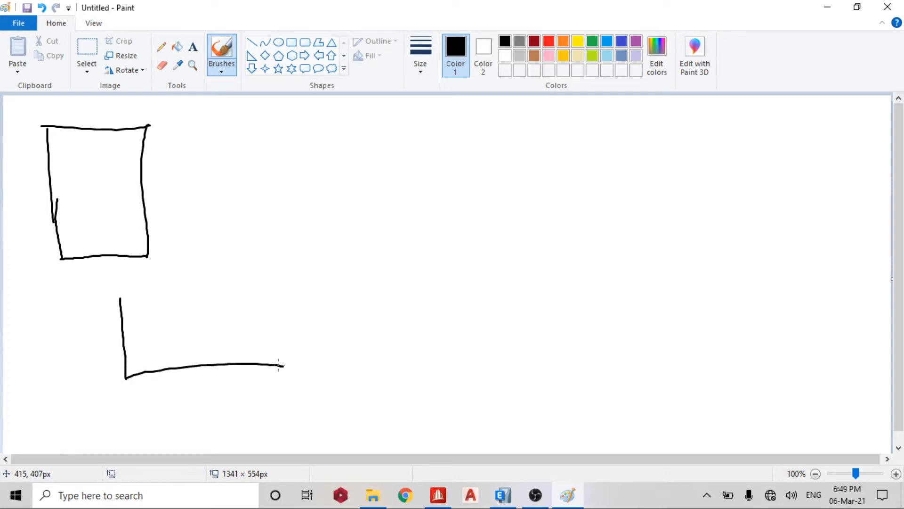
left_click_drag(127, 378, 68, 421)
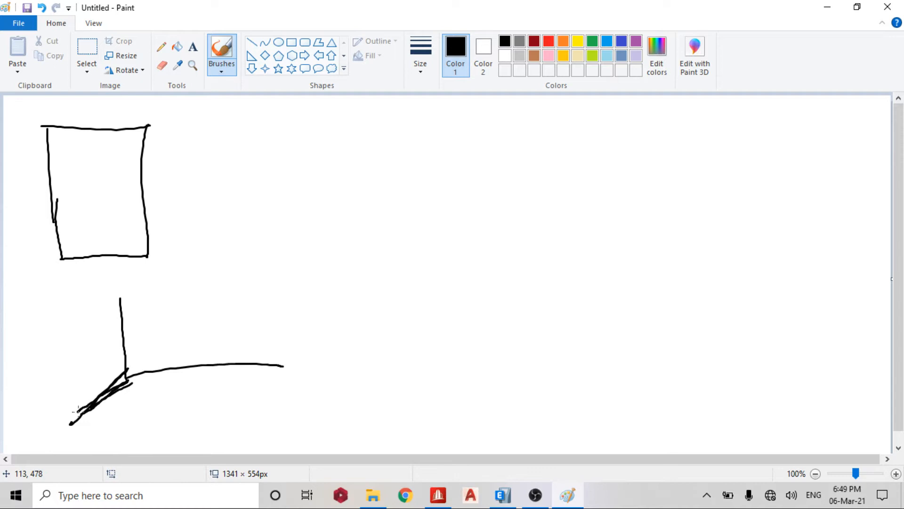
left_click_drag(118, 297, 92, 280)
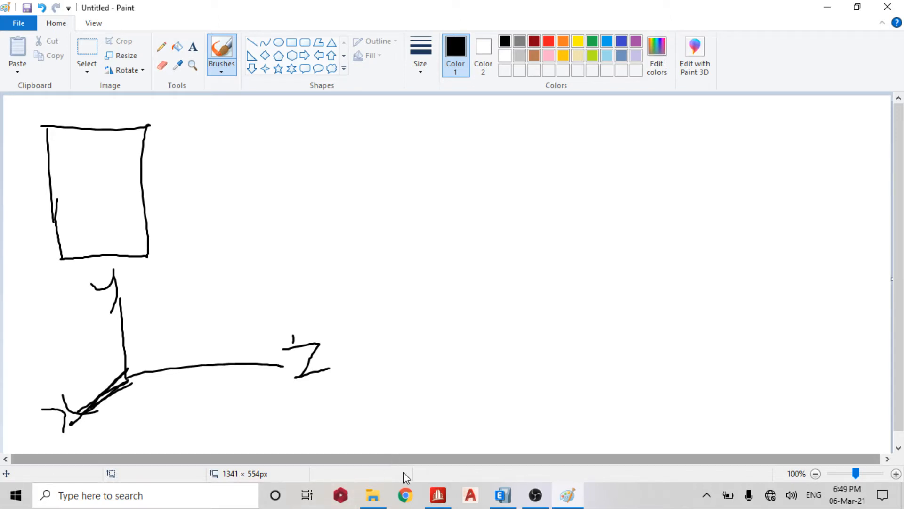
left_click(436, 496)
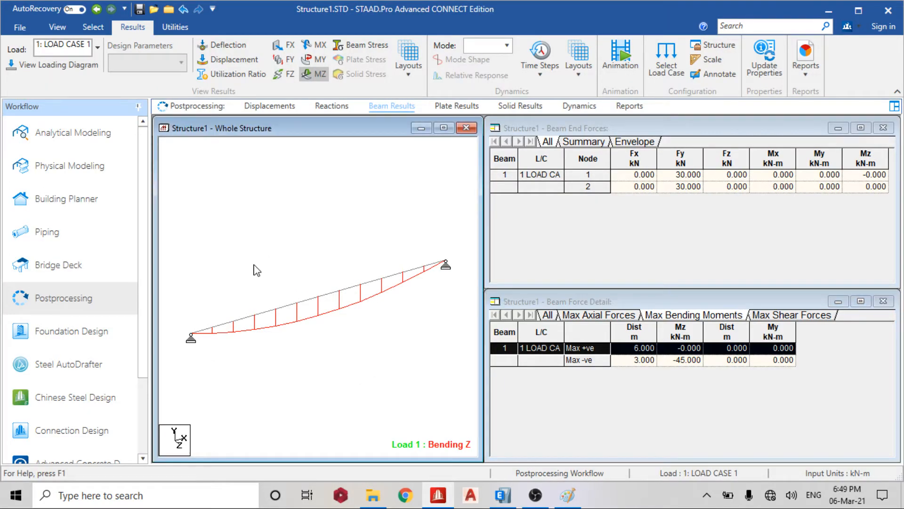
- Turn on the beam's local axis markers alongside the Bending Z diagram via the display settings
right_click(257, 270)
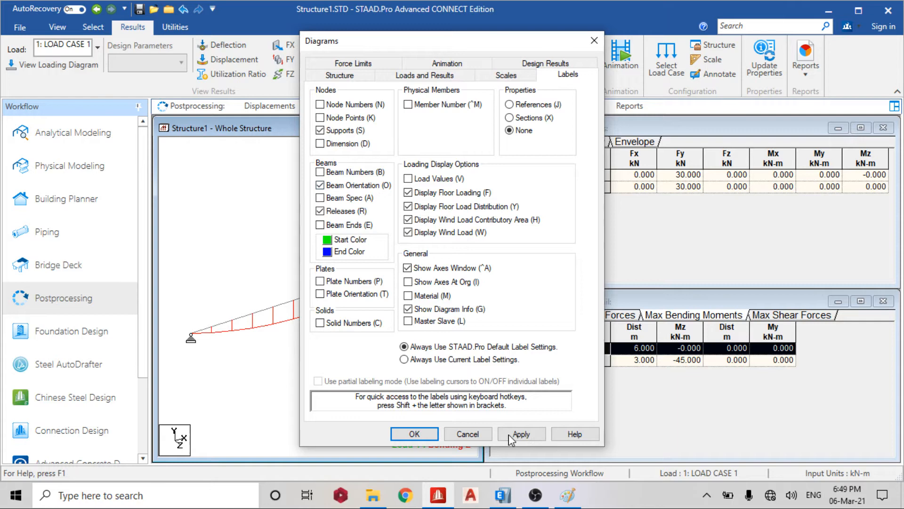
left_click(414, 433)
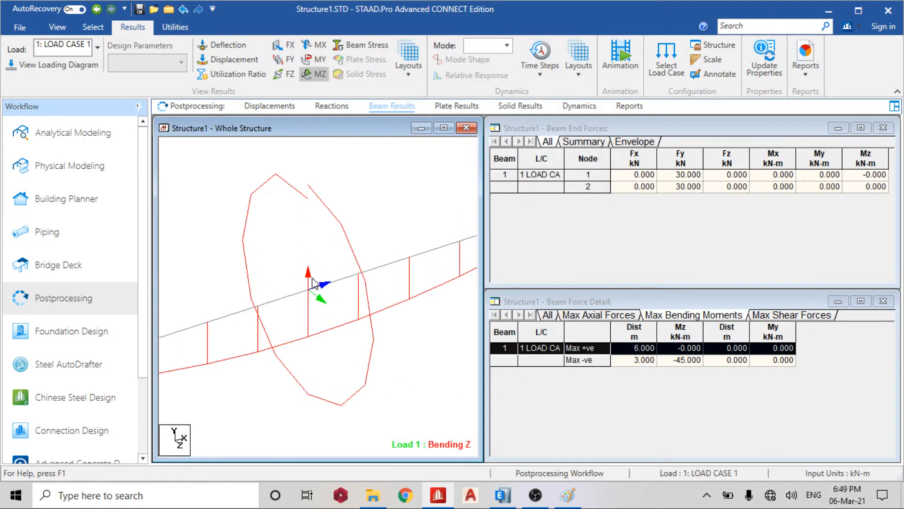
mouse_move(319, 294)
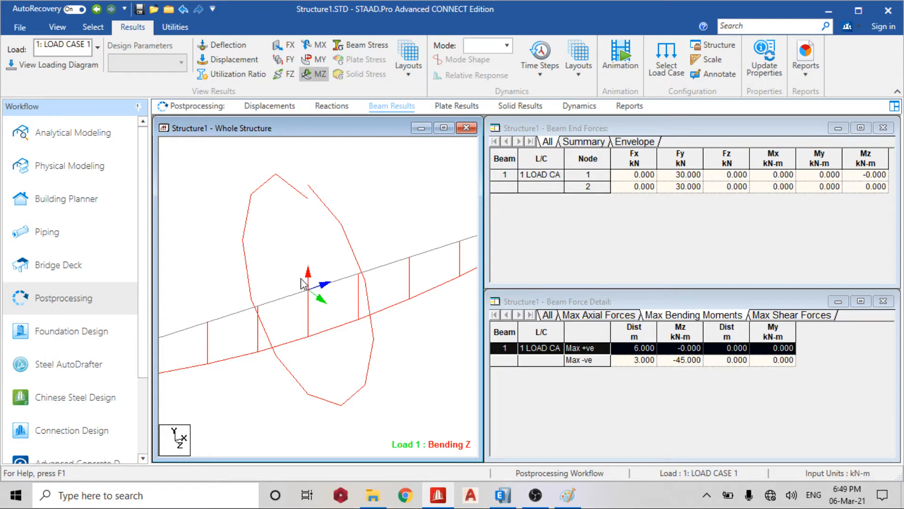
mouse_move(311, 297)
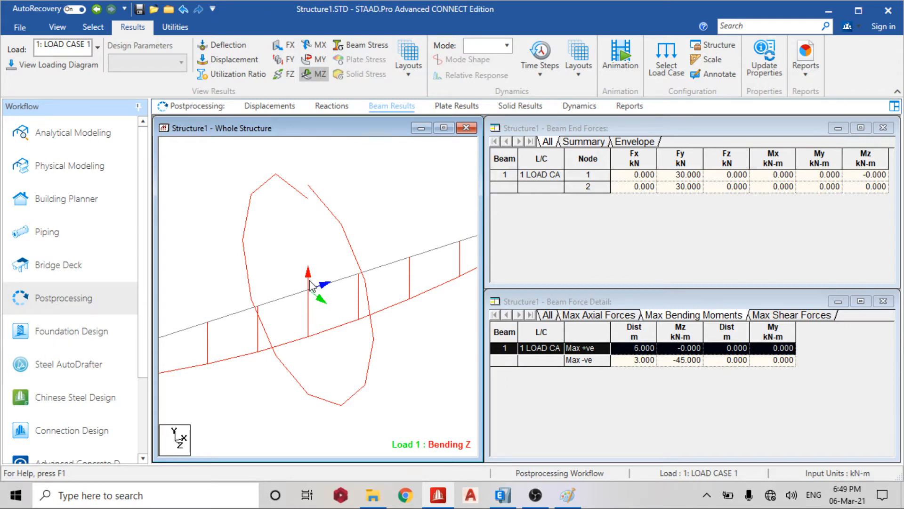
mouse_move(353, 303)
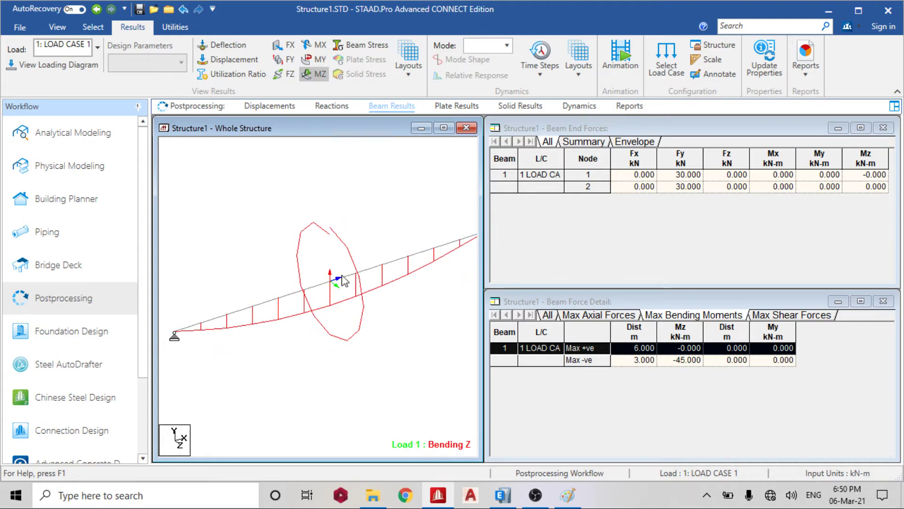
mouse_move(332, 286)
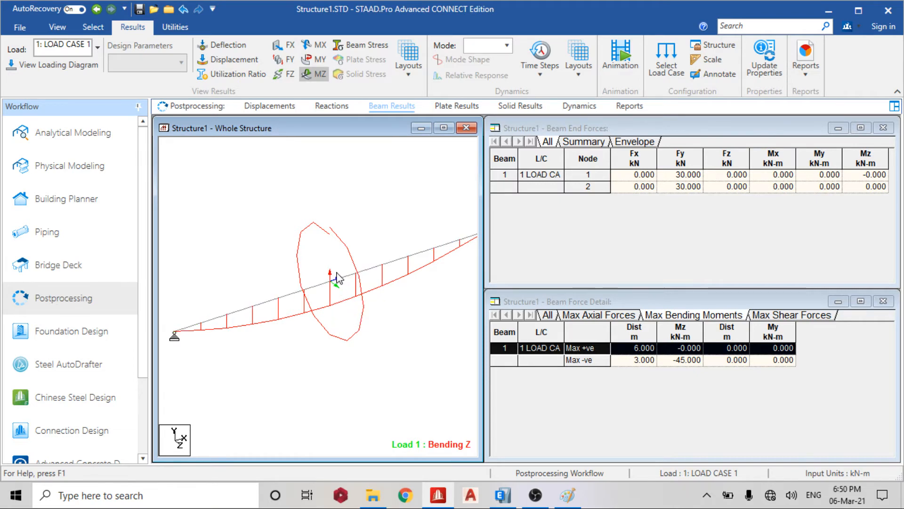
mouse_move(365, 284)
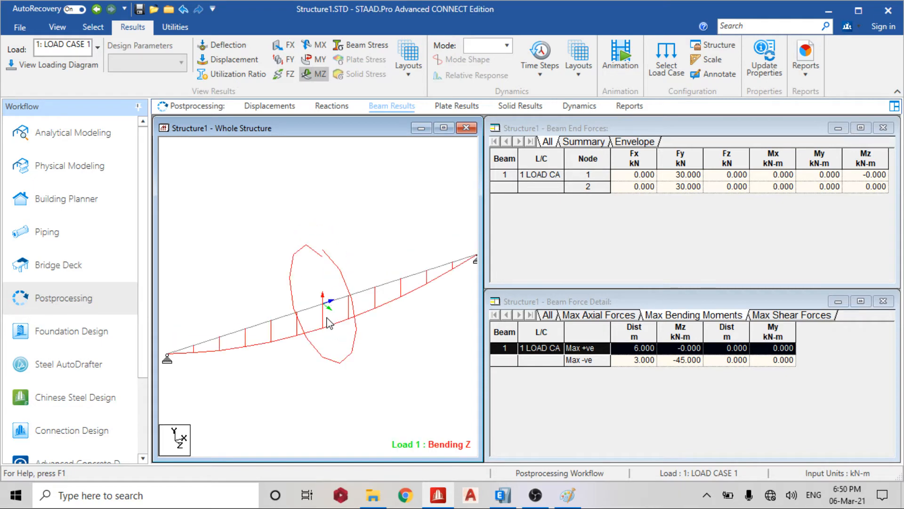
mouse_move(339, 277)
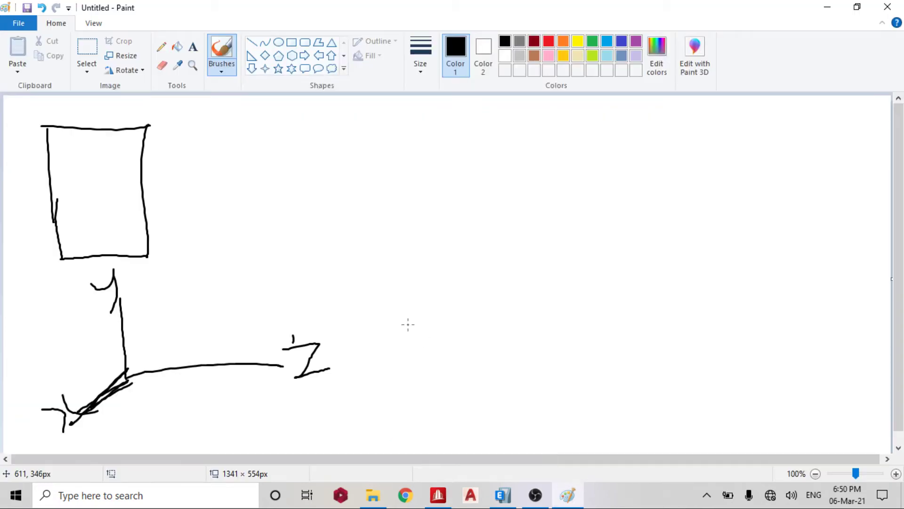
- Draw a circle in the rectangle, rotation arcs around the axes and a flat ellipse around a horizontal line
left_click_drag(75, 173, 103, 214)
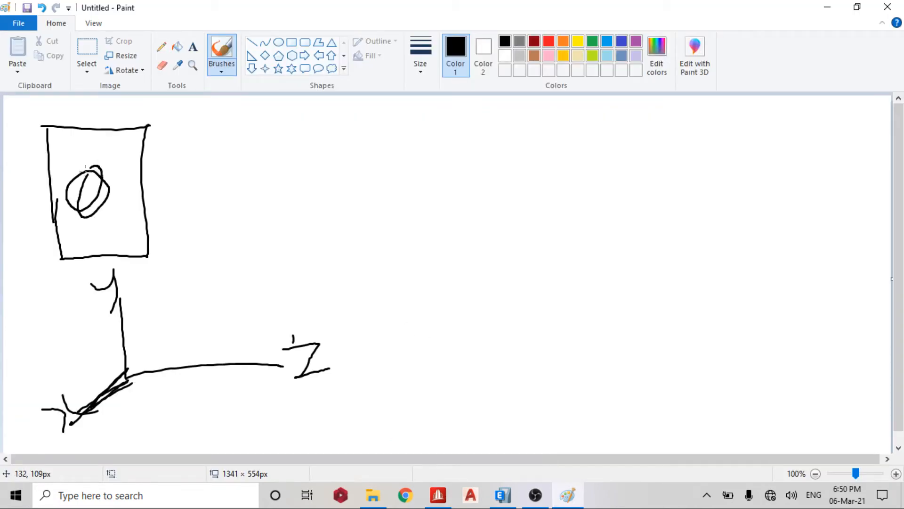
left_click_drag(86, 370, 132, 404)
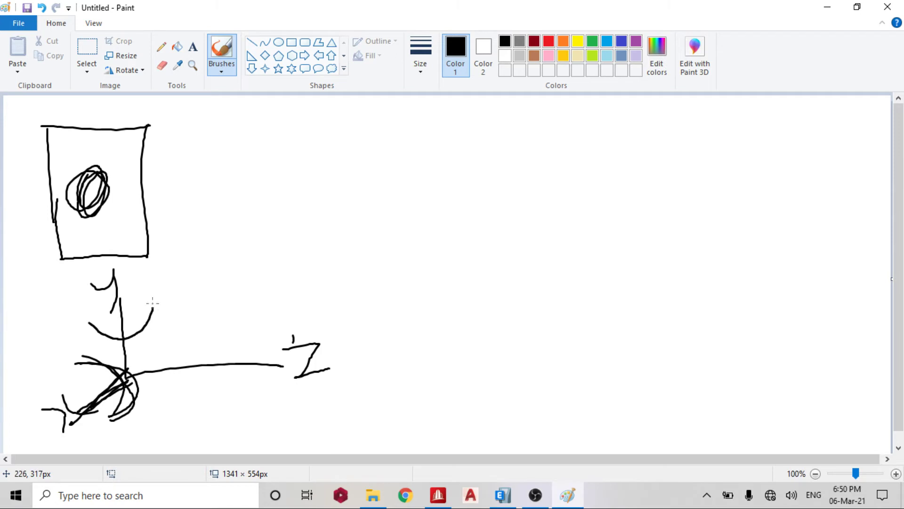
left_click_drag(308, 215, 526, 212)
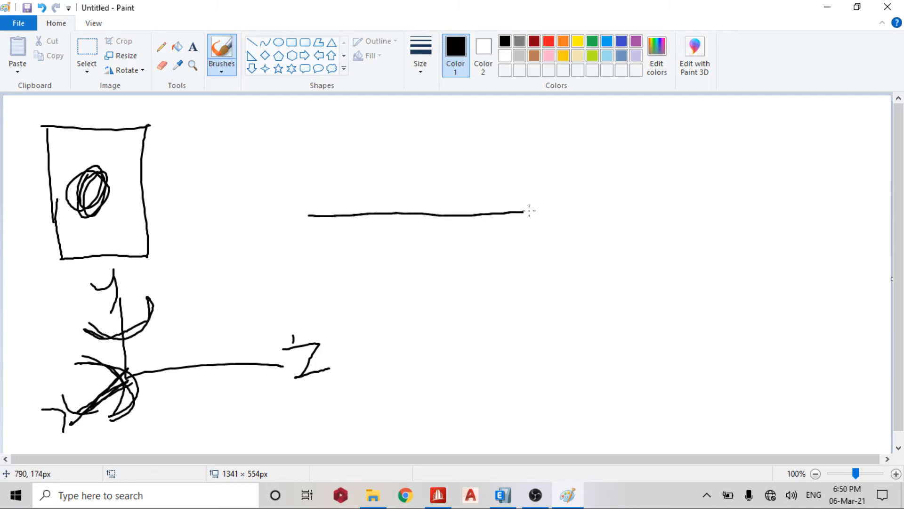
left_click_drag(309, 215, 536, 212)
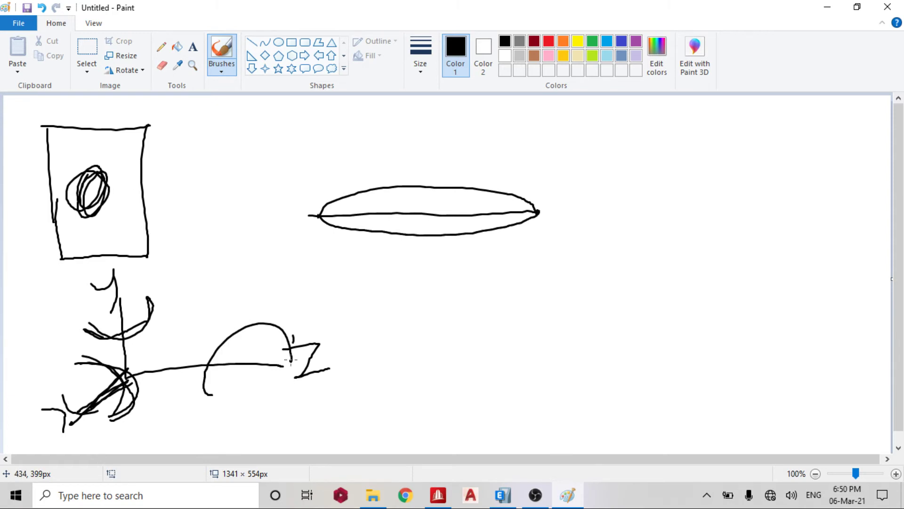
- Sketch a sagging bowl curve and a slanted beam outline wrapped in enclosing curves
left_click_drag(505, 310, 769, 305)
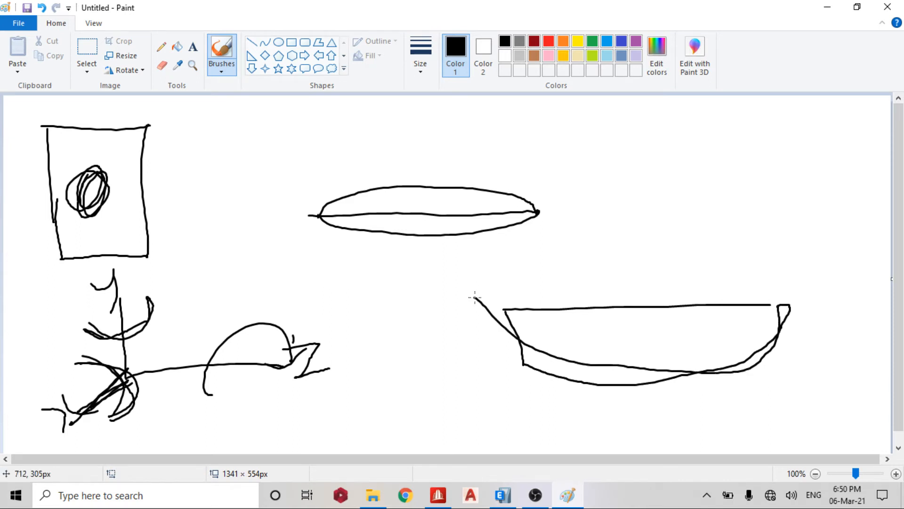
left_click_drag(584, 224, 772, 95)
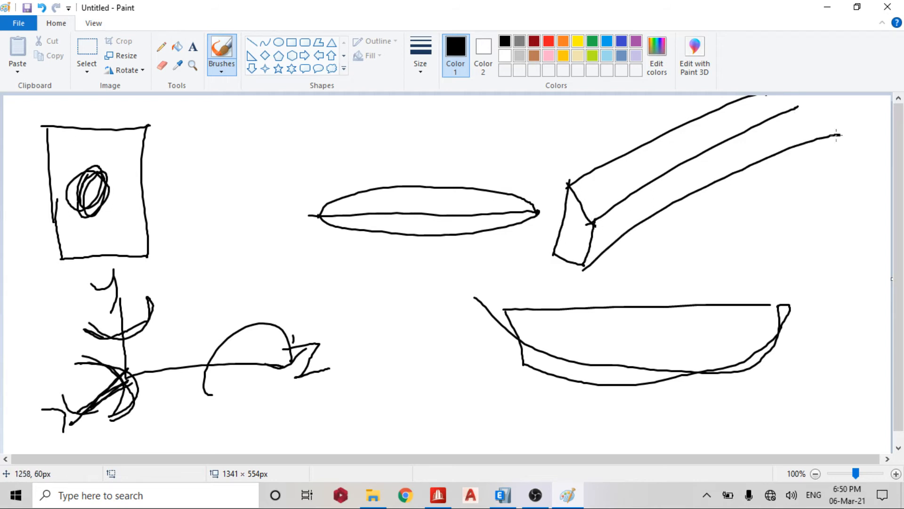
left_click_drag(588, 237, 715, 277)
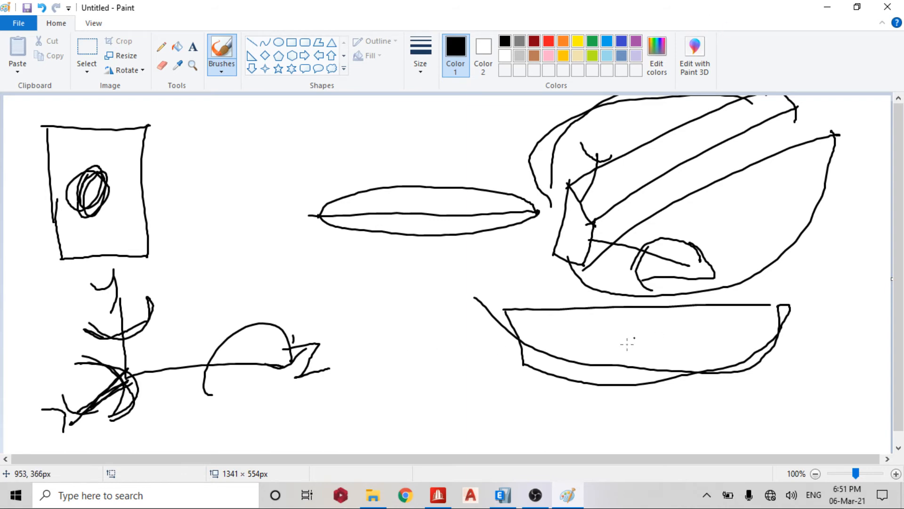
- Switch to ETABS and display the beam's Torsion diagram from Display Frame Forces
left_click(501, 495)
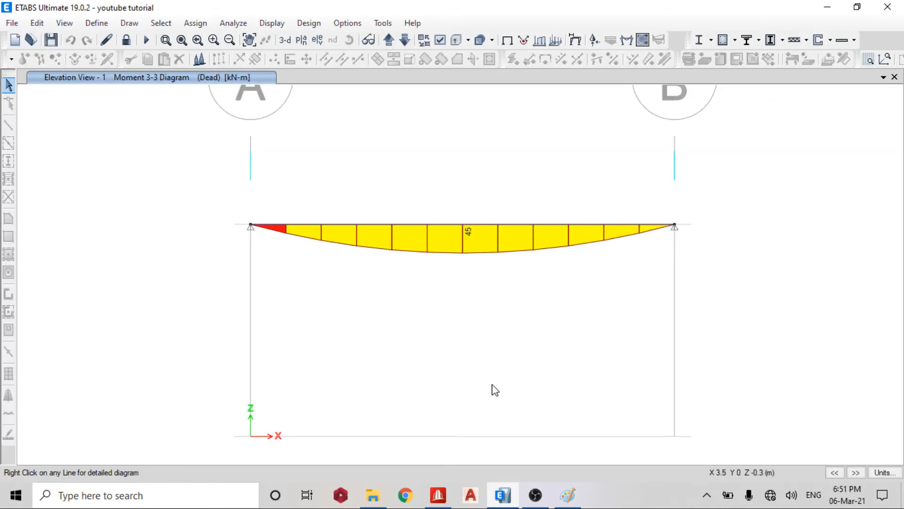
mouse_move(326, 196)
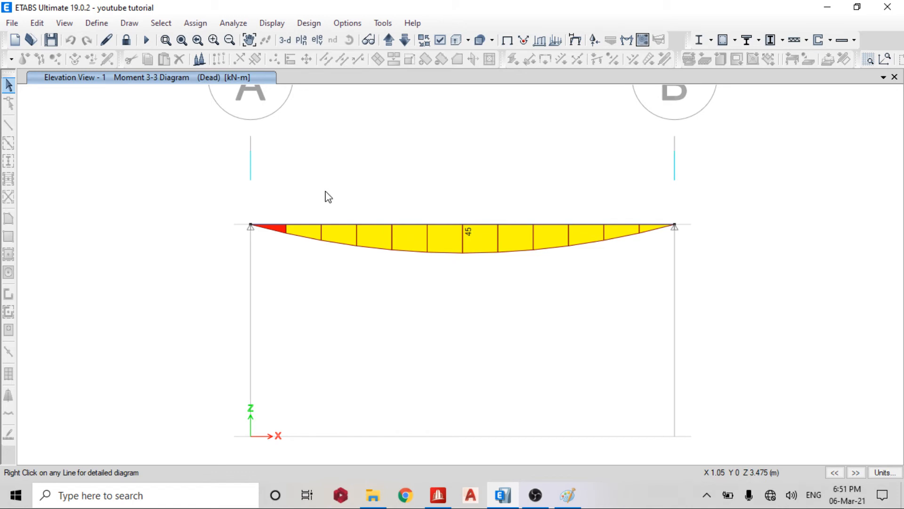
mouse_move(404, 209)
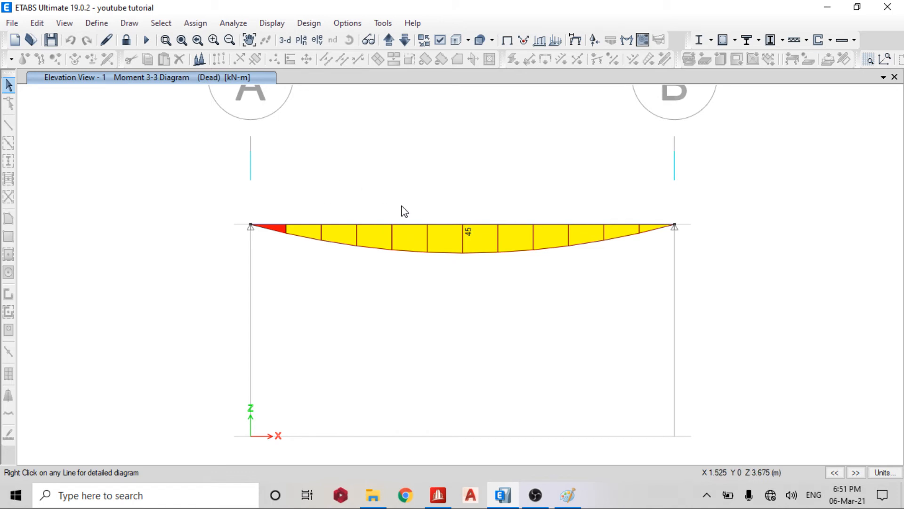
mouse_move(631, 40)
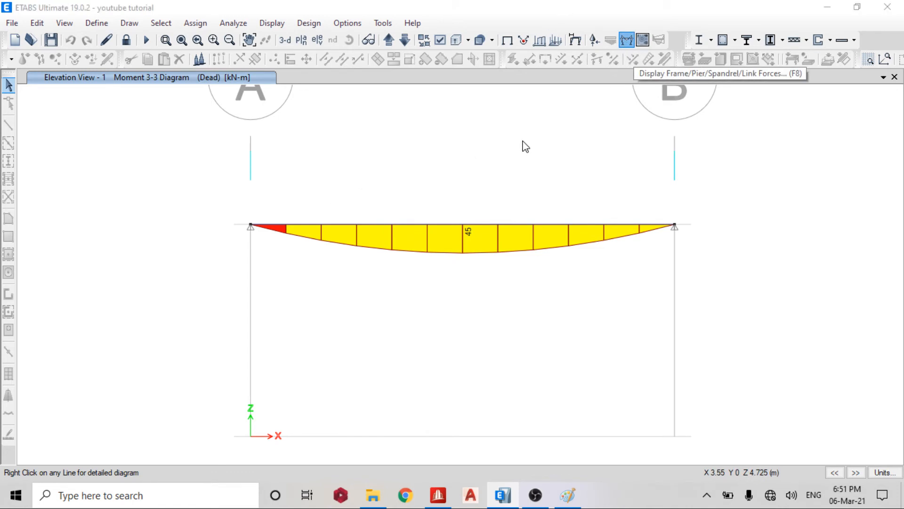
left_click(628, 40)
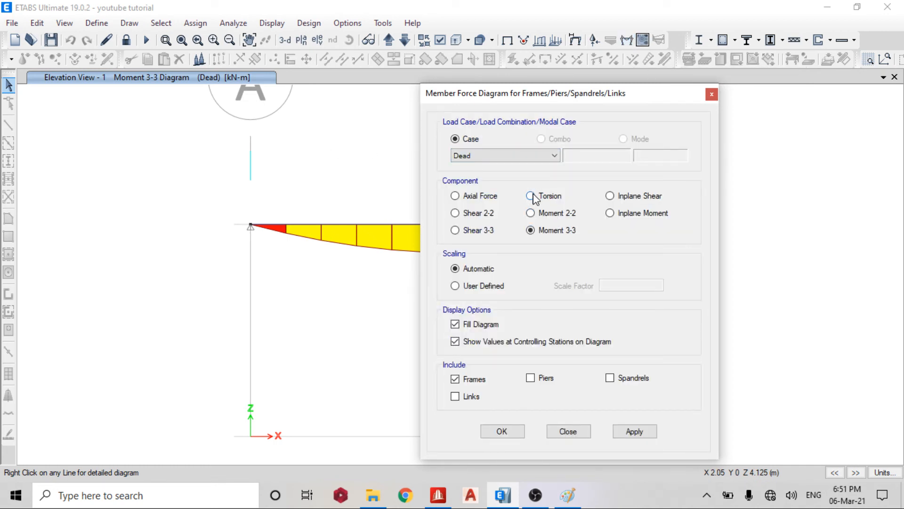
left_click(530, 196)
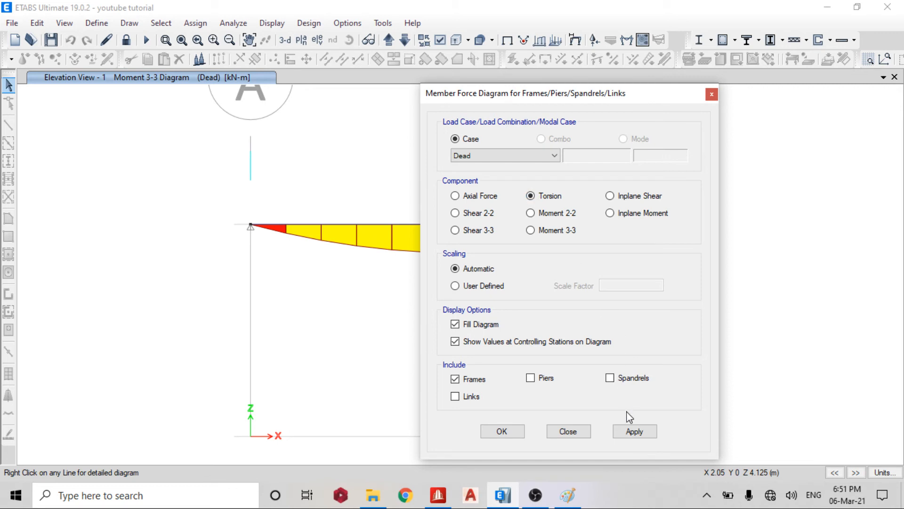
left_click(635, 431)
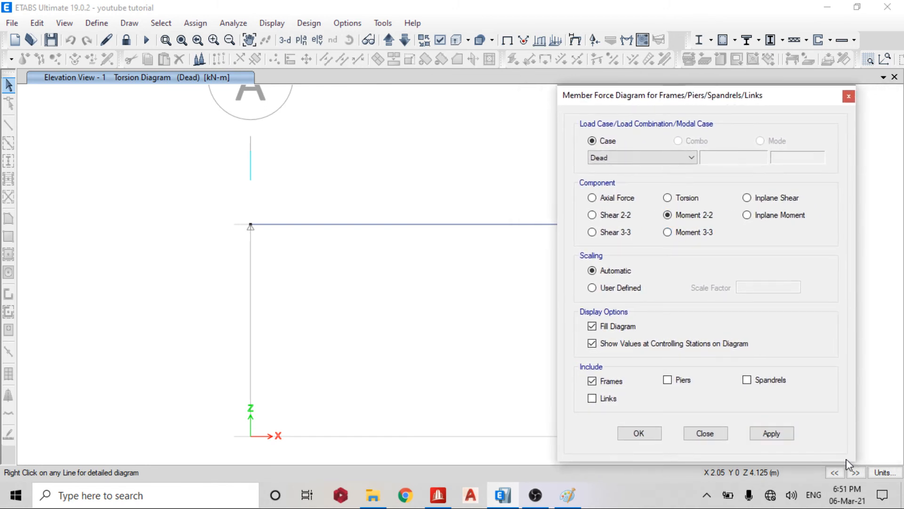
- Show the Moment 2-2 diagram, then restore the Moment 3-3 diagram peaking at 45 kN-m
left_click(772, 433)
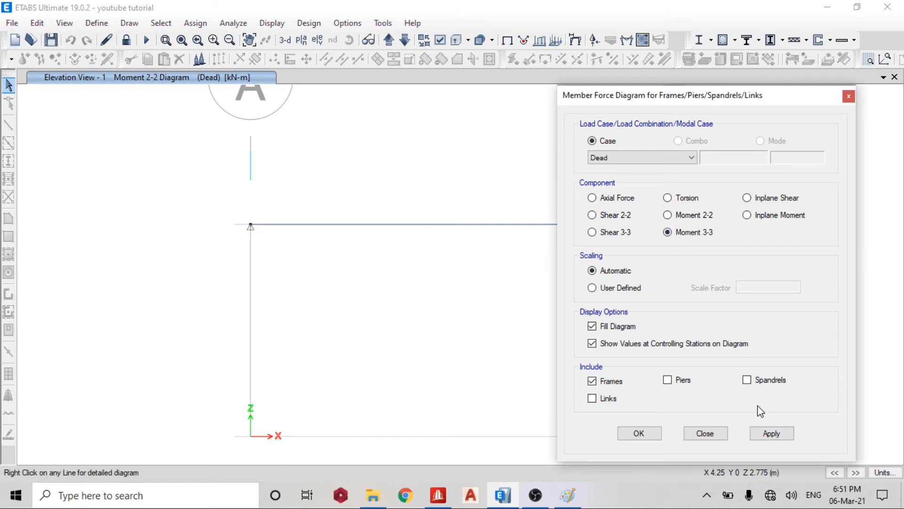
left_click(770, 432)
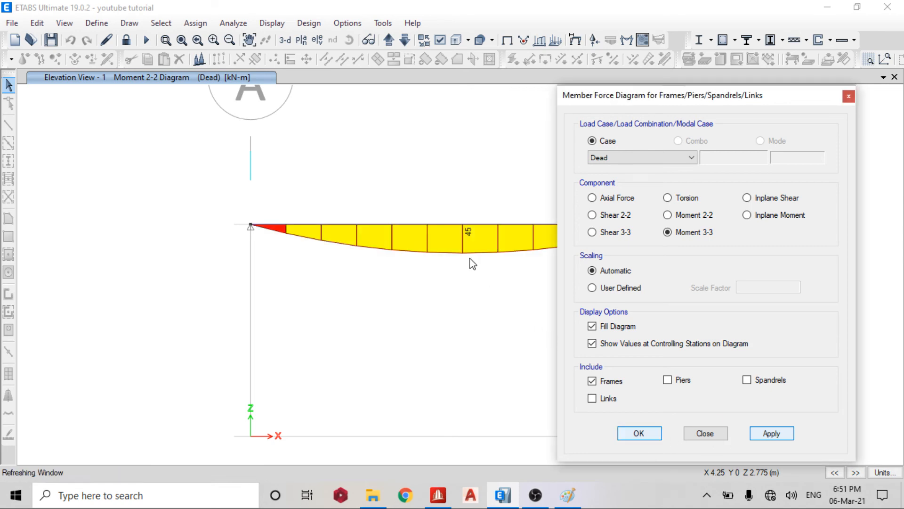
left_click(639, 432)
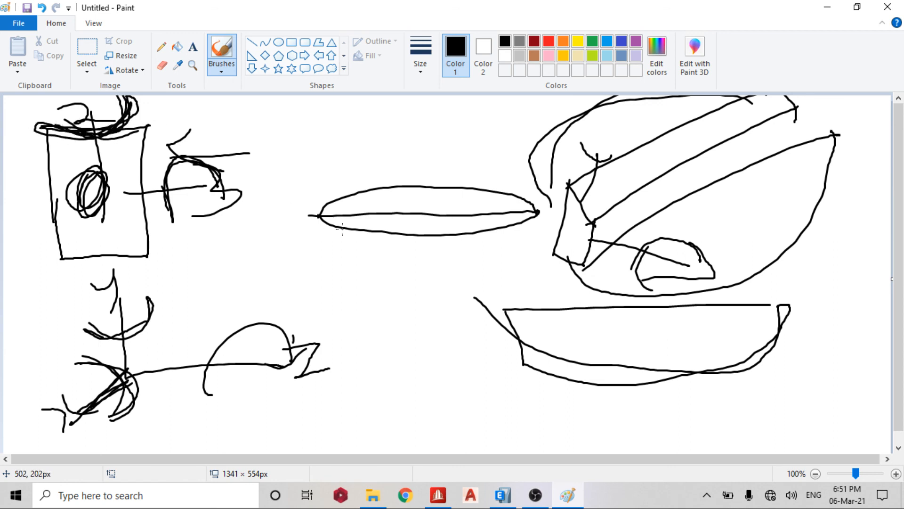
mouse_move(419, 222)
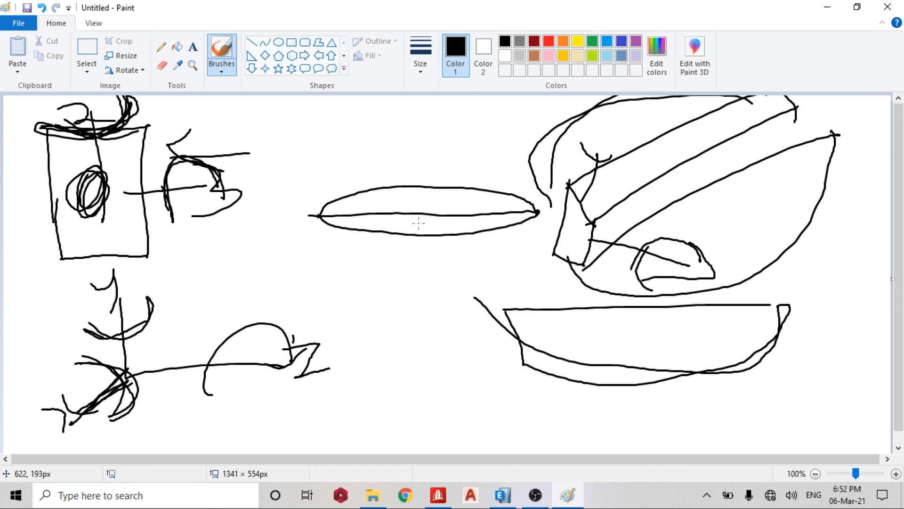
mouse_move(522, 371)
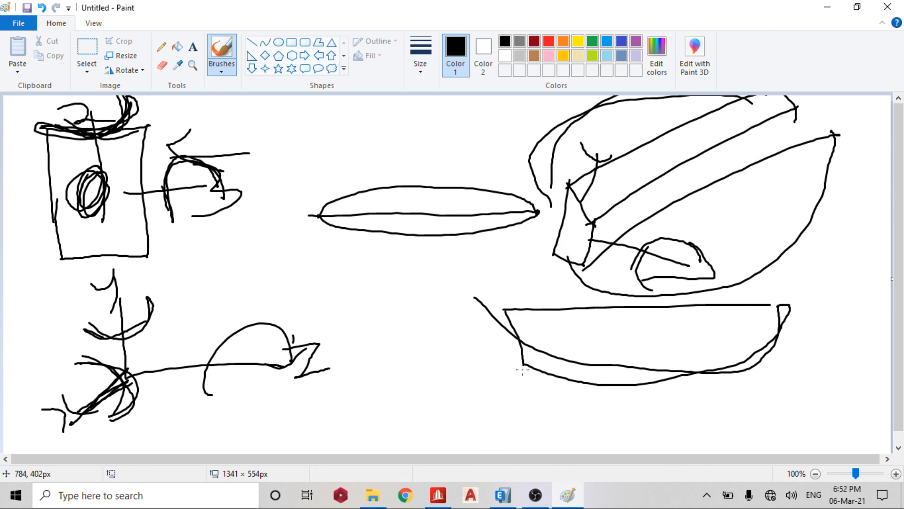